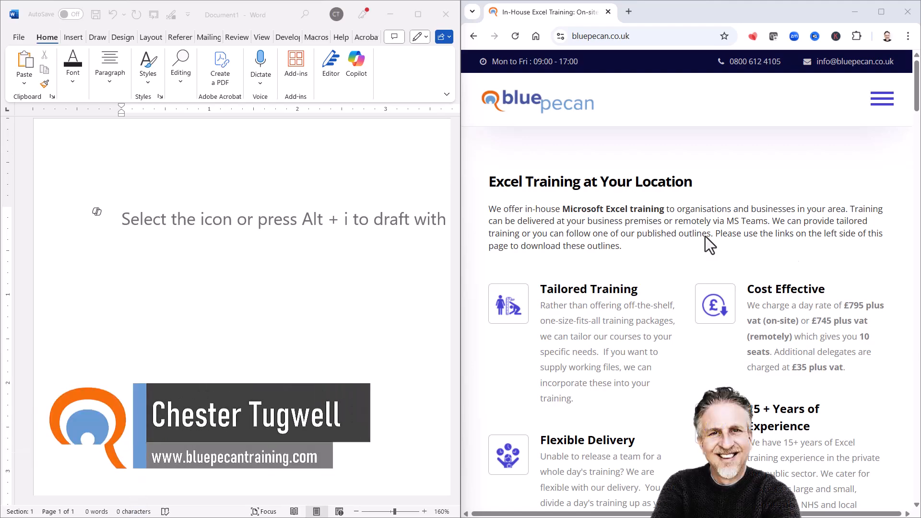
{"action": "mouse_move", "coordinate": [293, 209]}
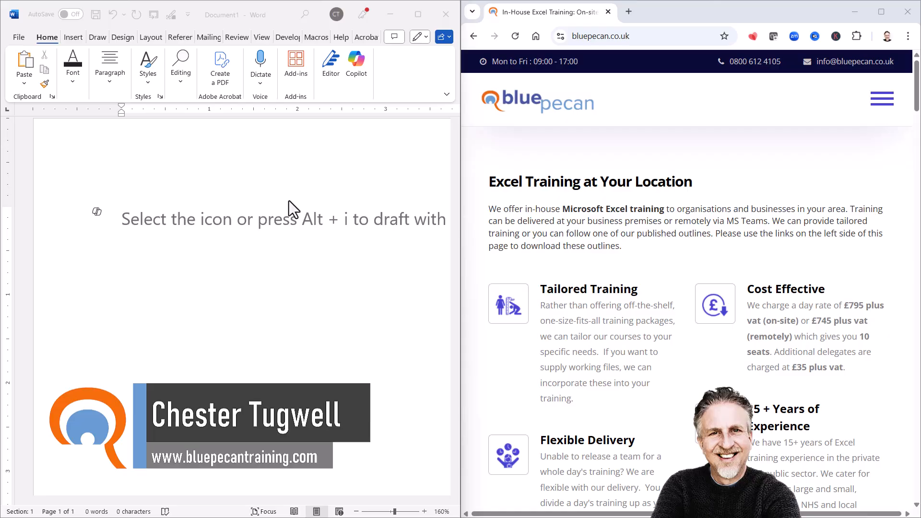
{"action": "mouse_move", "coordinate": [504, 121]}
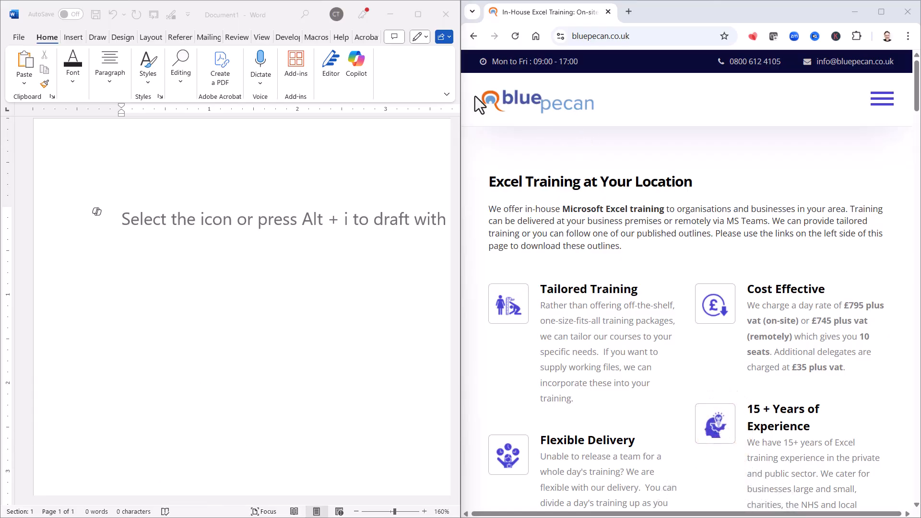
{"action": "mouse_move", "coordinate": [490, 100]}
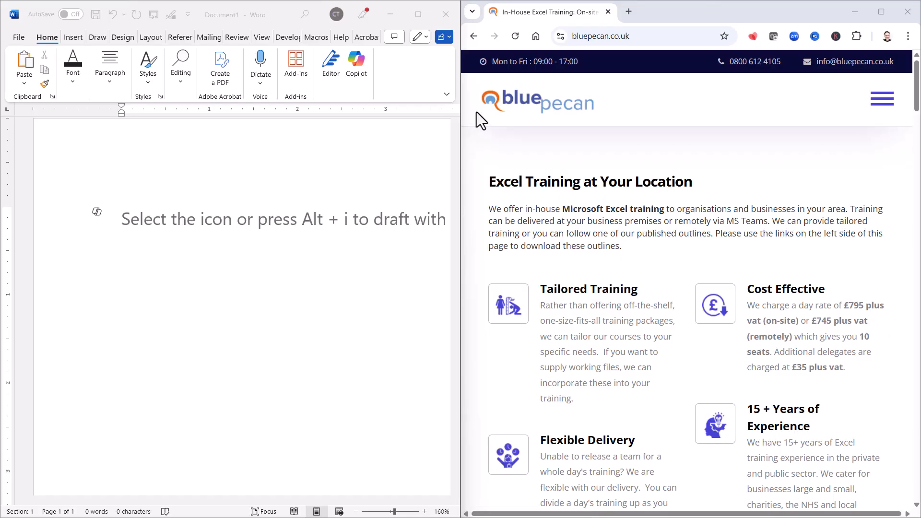
Step: Snip the Blue Pecan logo from the website and bring up the Start menu
{"action": "key", "text": "shift+win+s"}
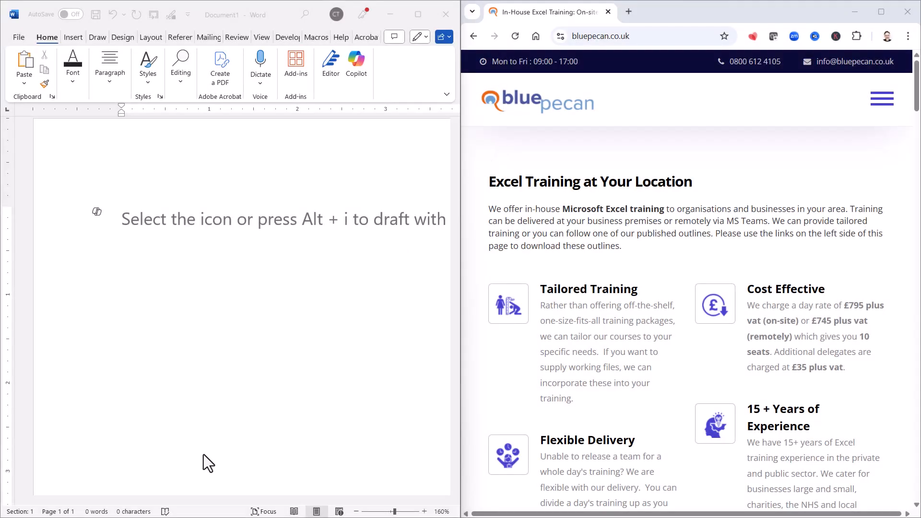
{"action": "left_click", "coordinate": [17, 504]}
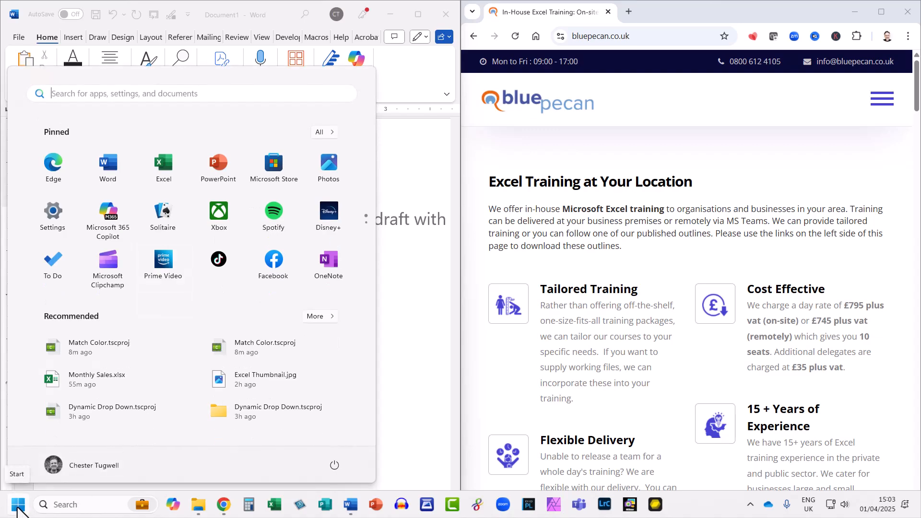
Step: Launch Paint, paste the logo, and sample its orange (#EA6713) with the Colour picker
{"action": "left_click", "coordinate": [192, 94]}
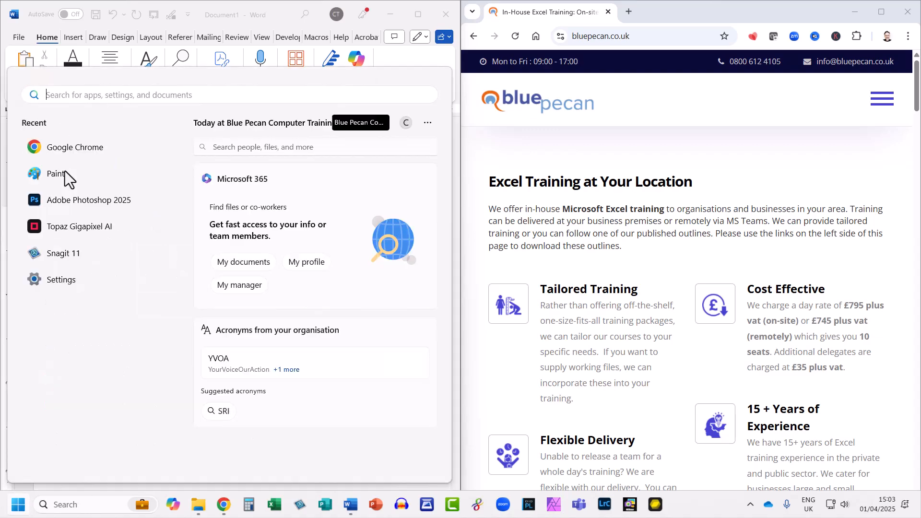
{"action": "type", "text": "paint"}
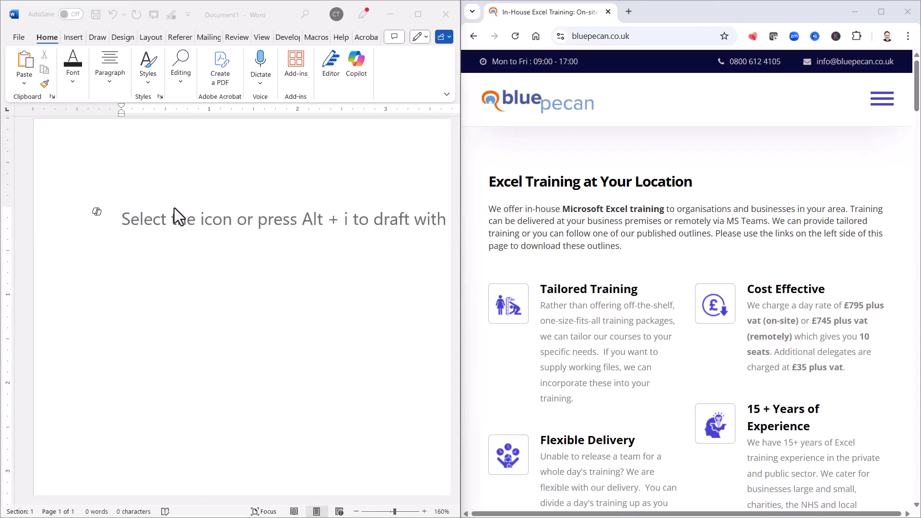
{"action": "key", "text": "ctrl+v"}
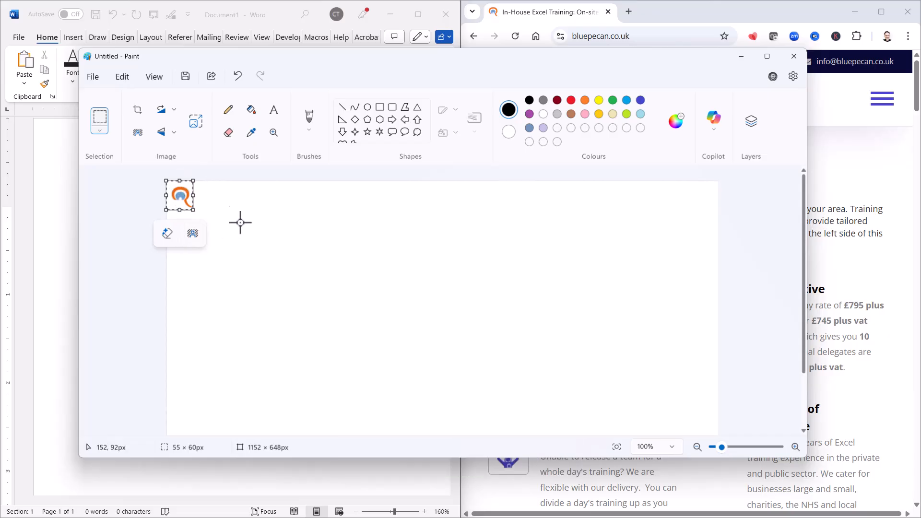
{"action": "mouse_move", "coordinate": [243, 221]}
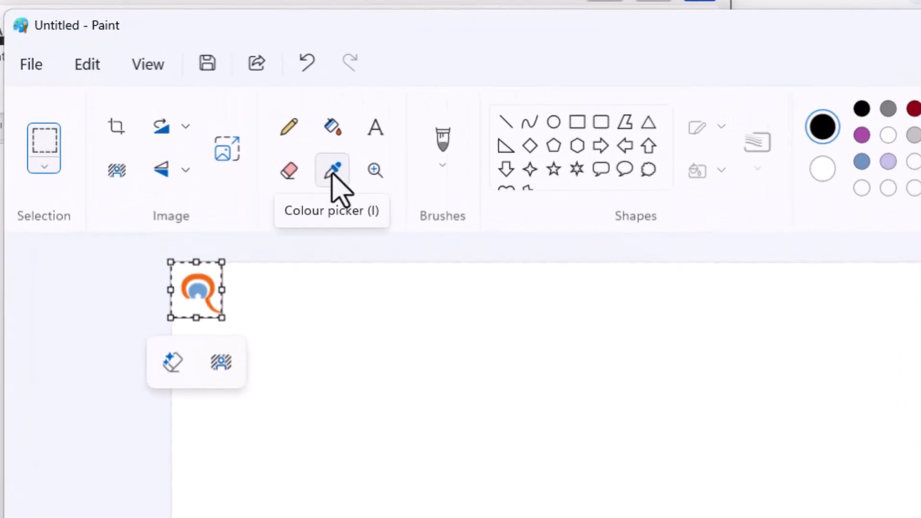
{"action": "left_click", "coordinate": [332, 170]}
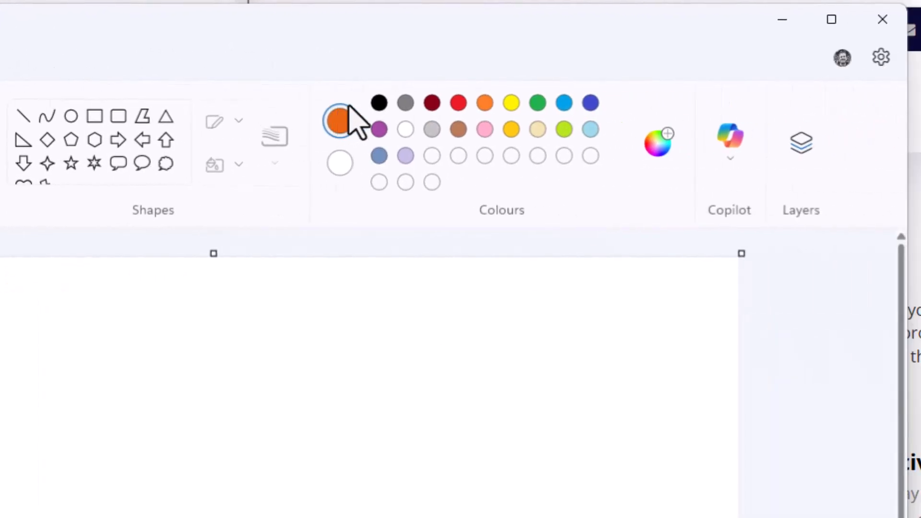
{"action": "mouse_move", "coordinate": [339, 120]}
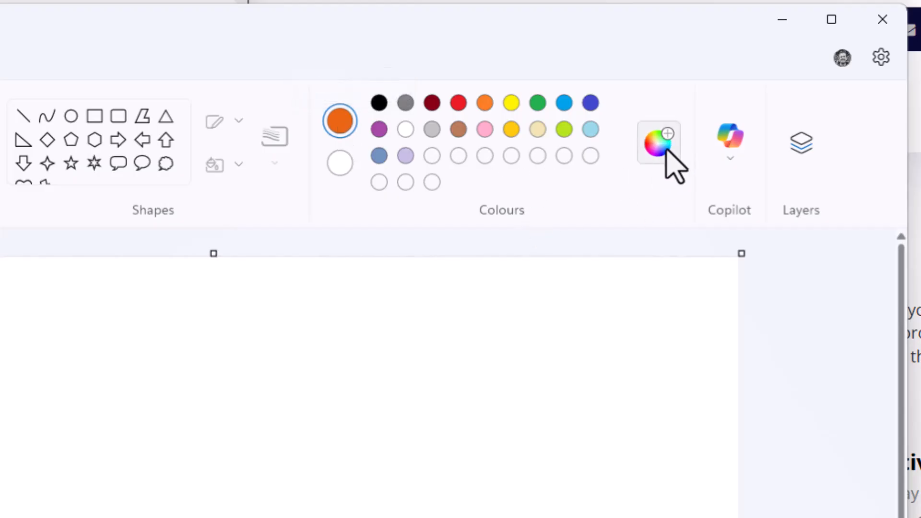
{"action": "left_click", "coordinate": [657, 143]}
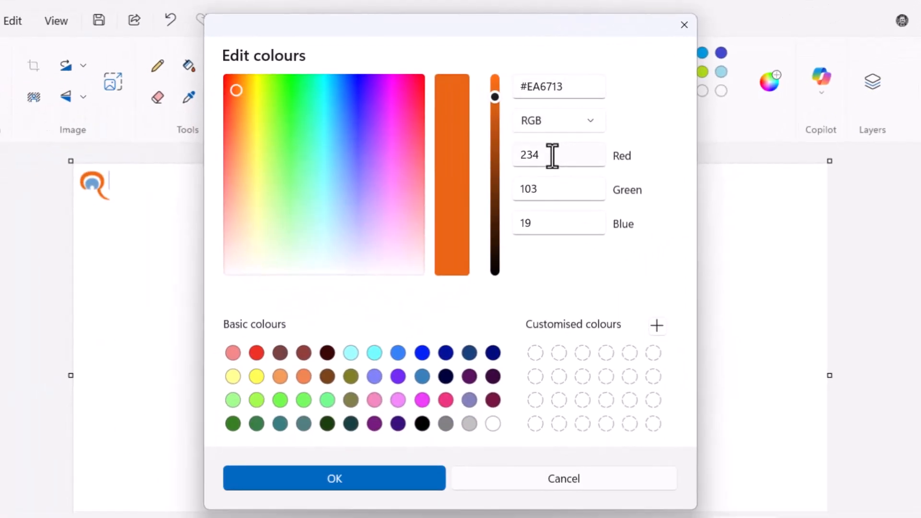
{"action": "mouse_move", "coordinate": [546, 232]}
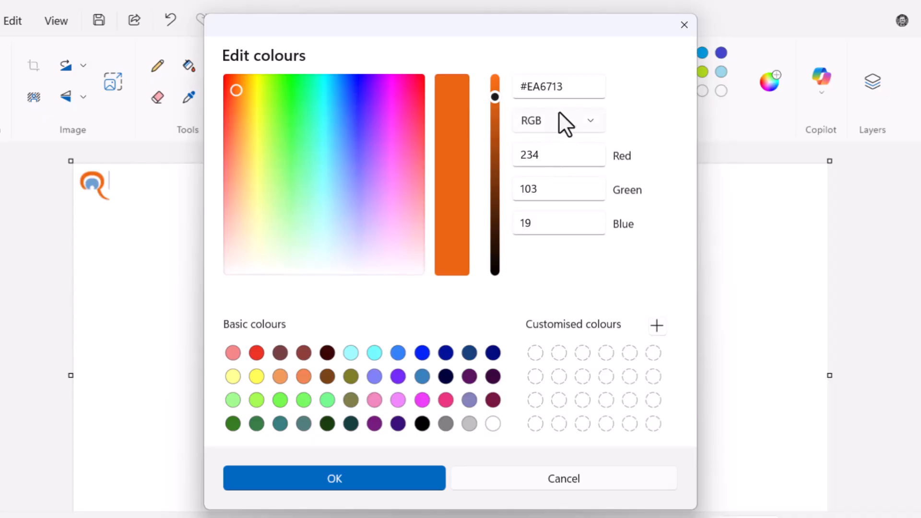
{"action": "mouse_move", "coordinate": [546, 155]}
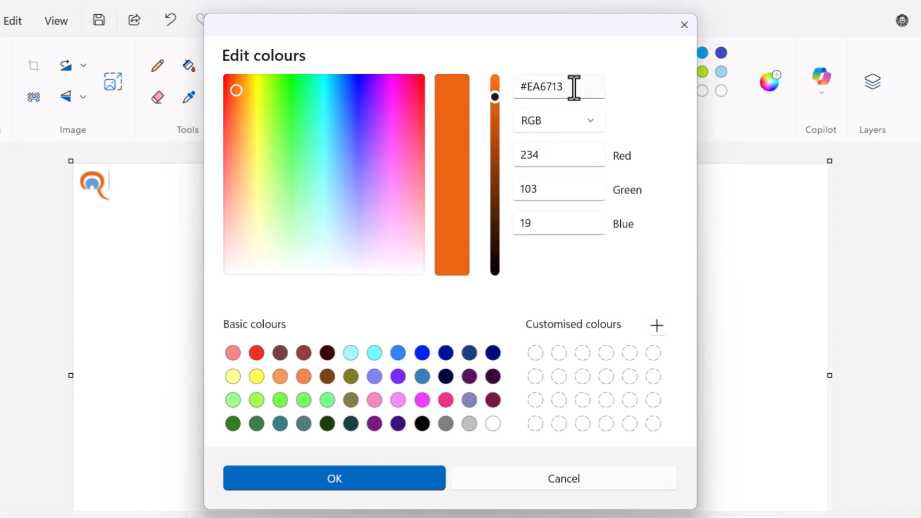
Step: Select the #EA6713 hex code in Paint's colour editor and switch back to Word
{"action": "triple_click", "coordinate": [558, 86]}
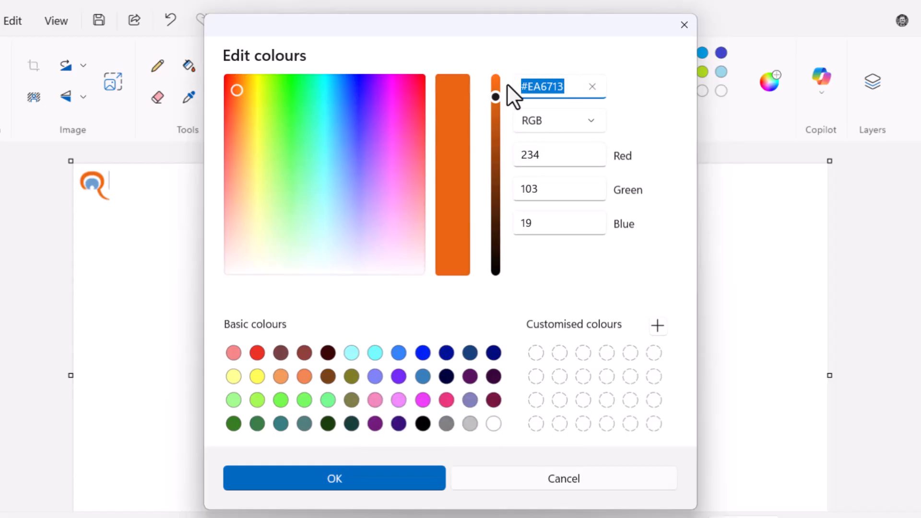
{"action": "left_click", "coordinate": [333, 478]}
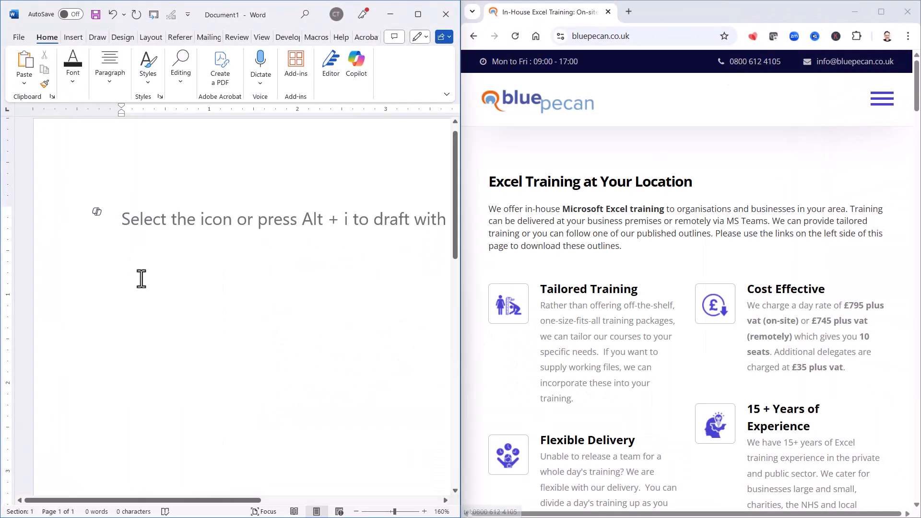
Step: Draw a rectangle from Insert Shapes and open More Fill Colors for it
{"action": "left_click", "coordinate": [73, 37]}
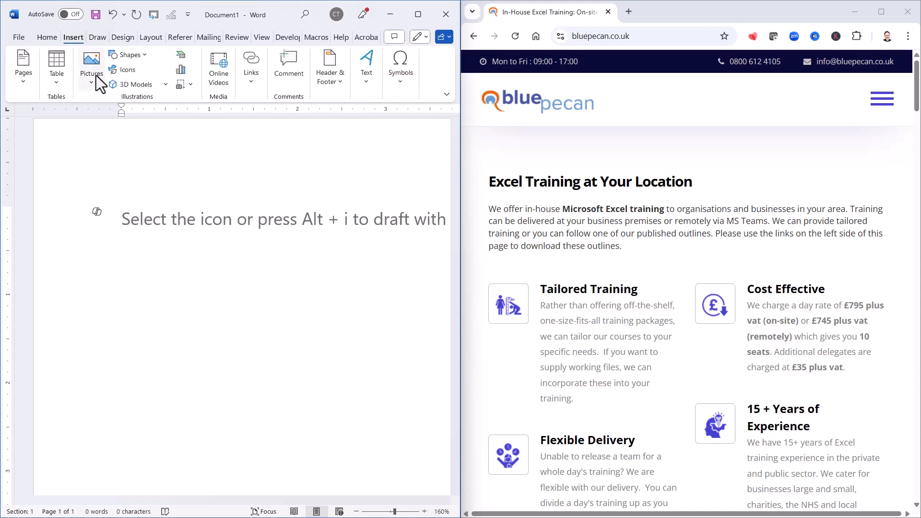
{"action": "left_click", "coordinate": [125, 54]}
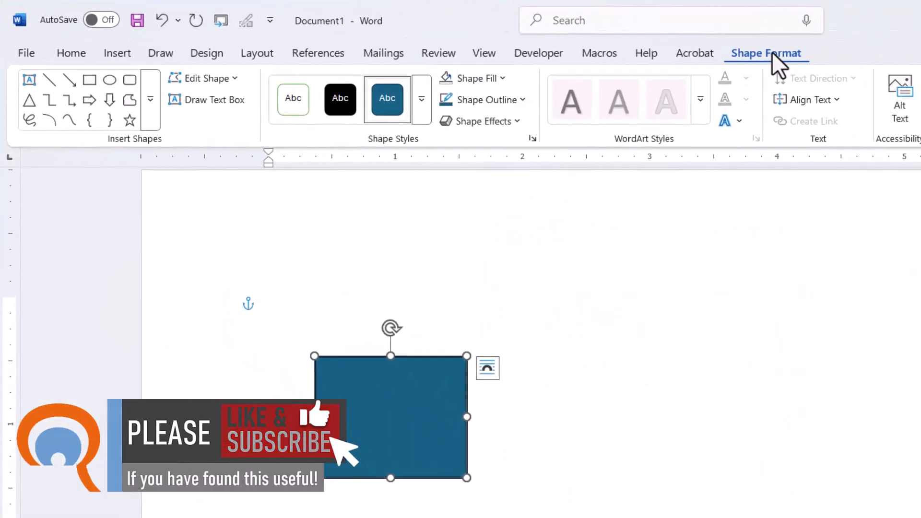
{"action": "left_click", "coordinate": [476, 78]}
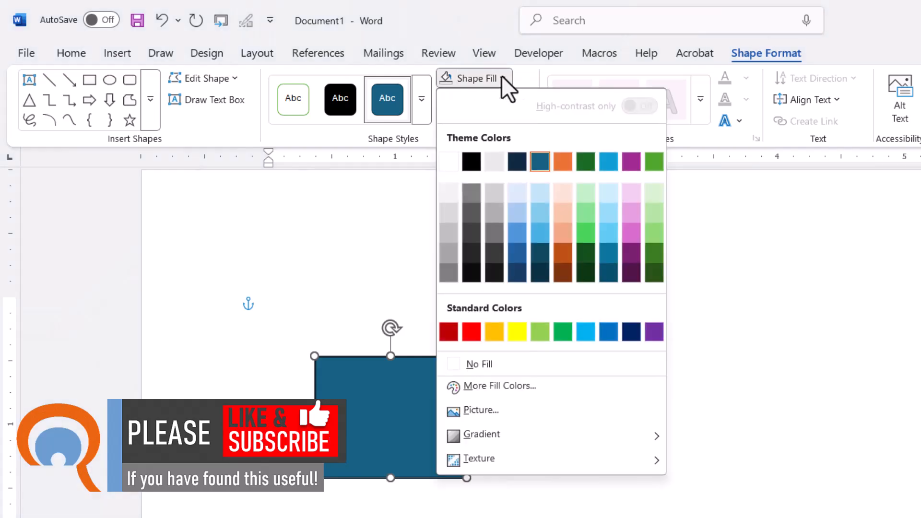
{"action": "mouse_move", "coordinate": [499, 386]}
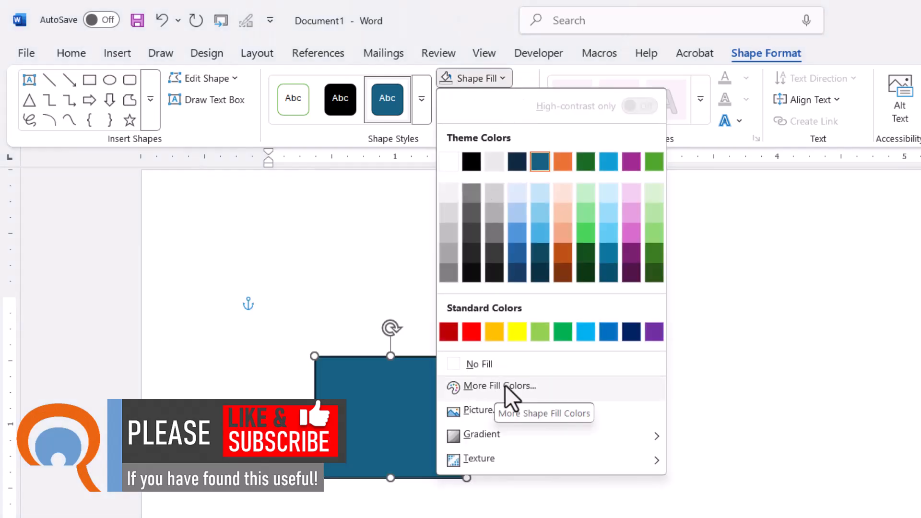
{"action": "left_click", "coordinate": [498, 385]}
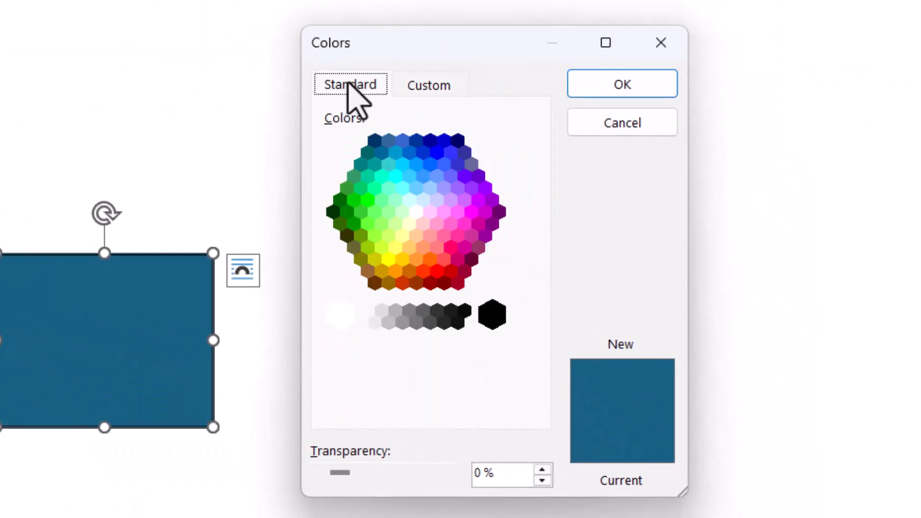
Step: Paste hex #EA6713 on the Custom tab of the Colors dialog and apply it
{"action": "left_click", "coordinate": [428, 85]}
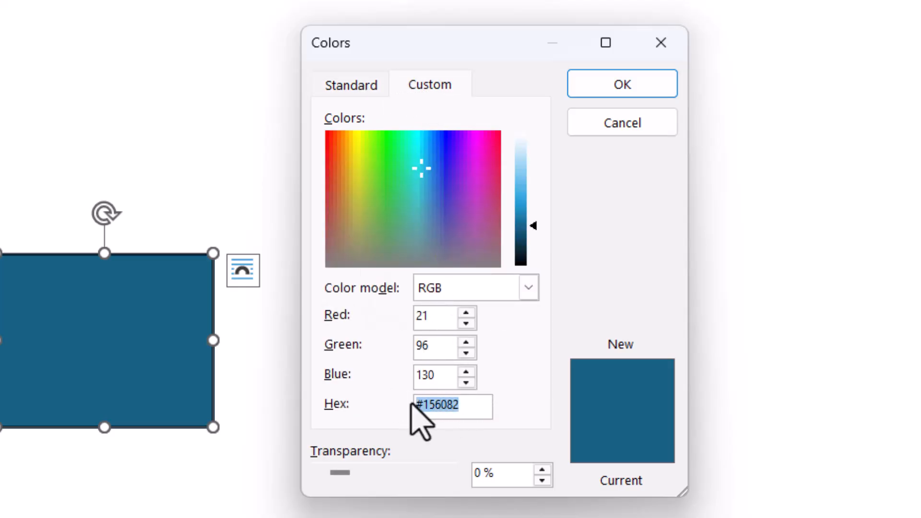
{"action": "key", "text": "ctrl+v"}
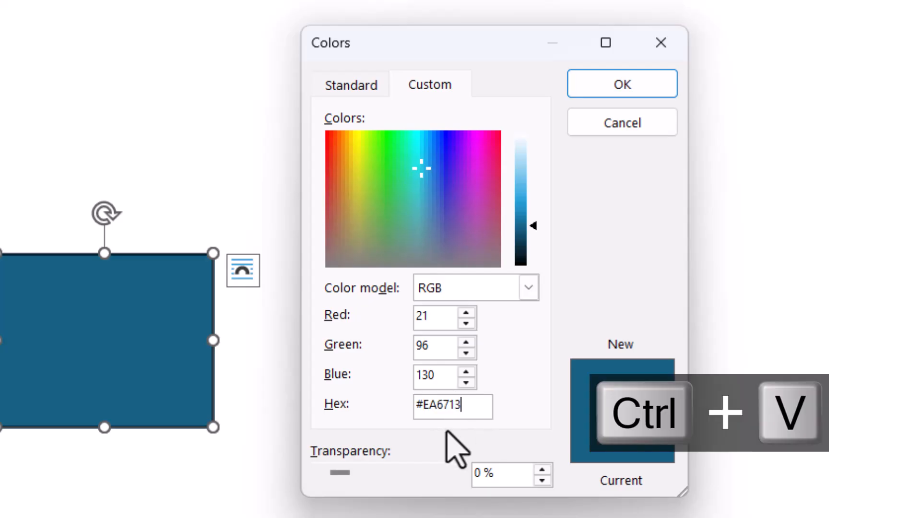
{"action": "left_click", "coordinate": [621, 84]}
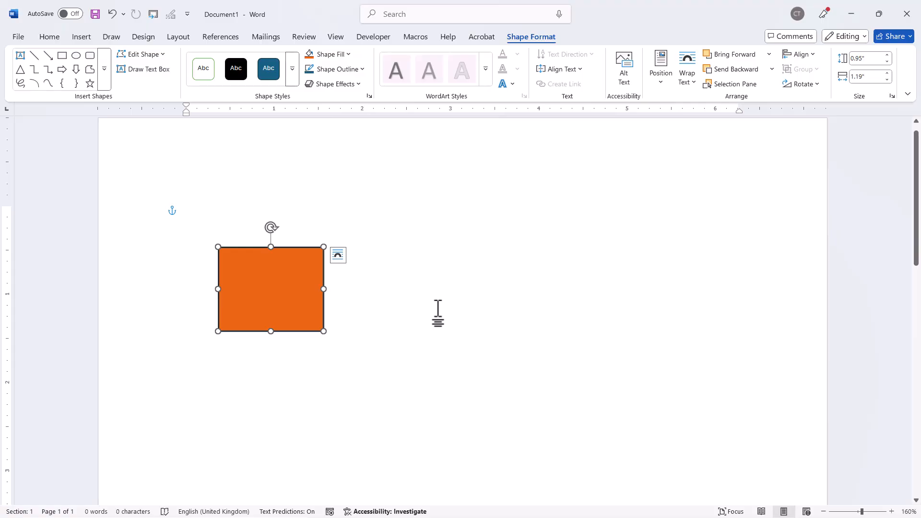
{"action": "mouse_move", "coordinate": [449, 296]}
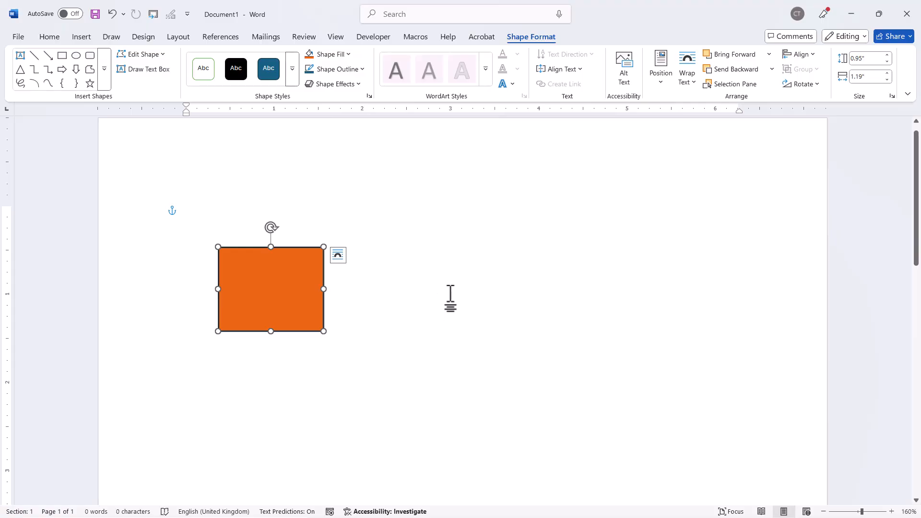